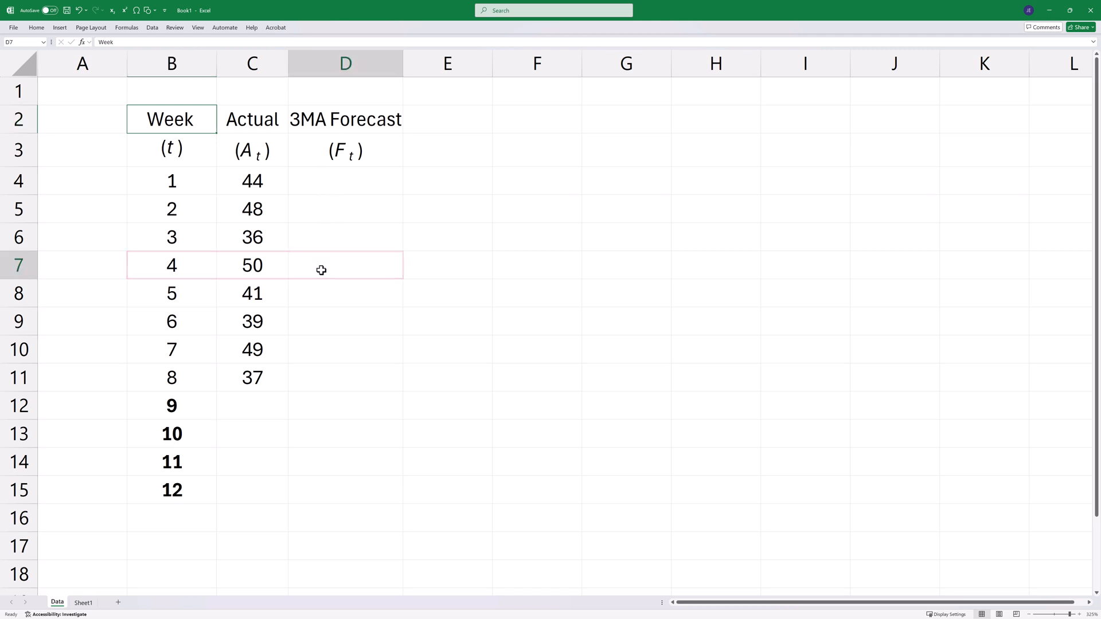
Enter =AVERAGE(C4:C6) as the Week 4 forecast and fill it down through Week 9.
text(=av)
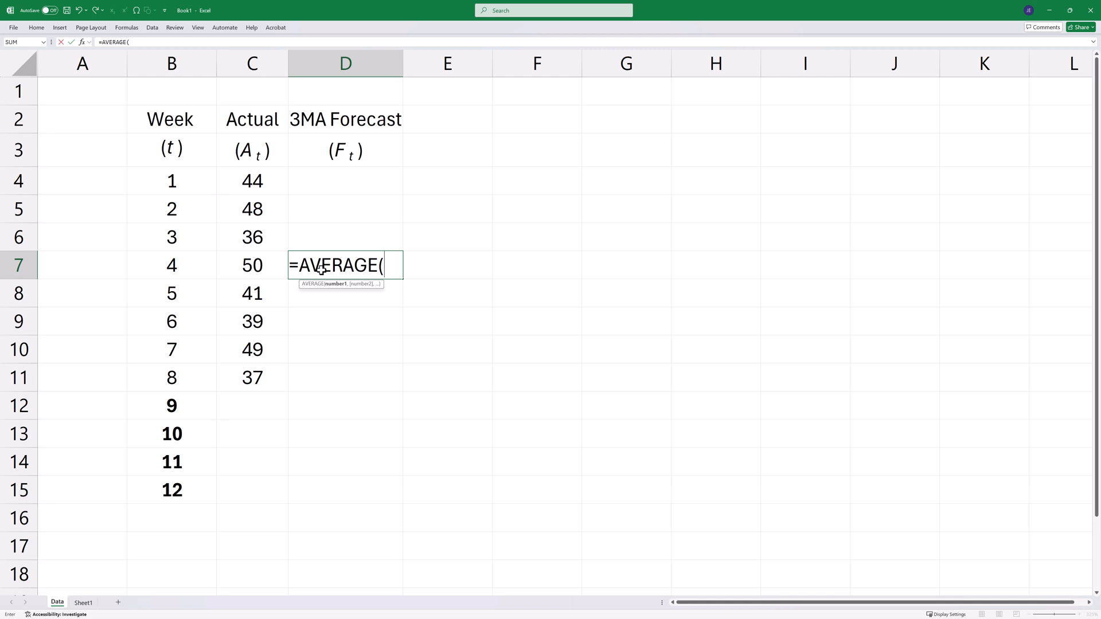
drag(252, 180, 252, 238)
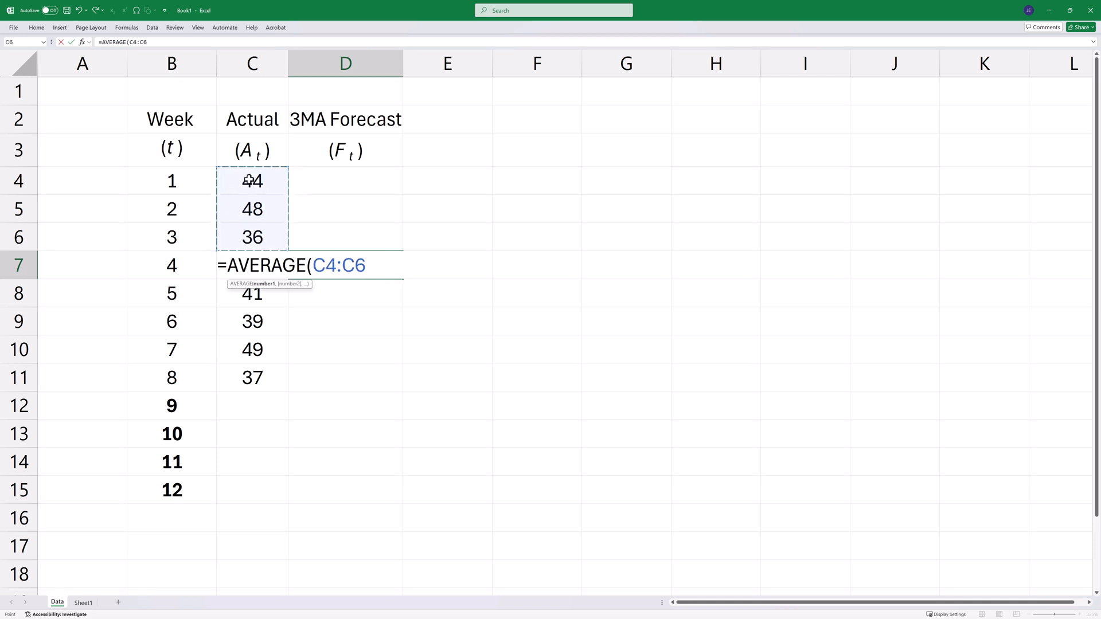
key(Enter)
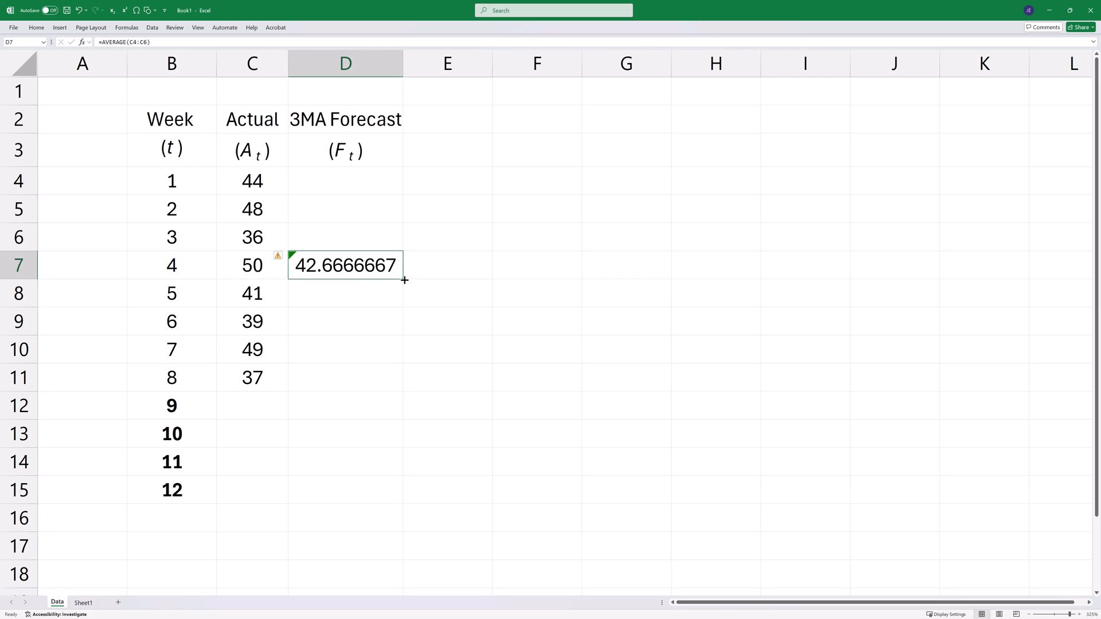
drag(404, 280, 409, 357)
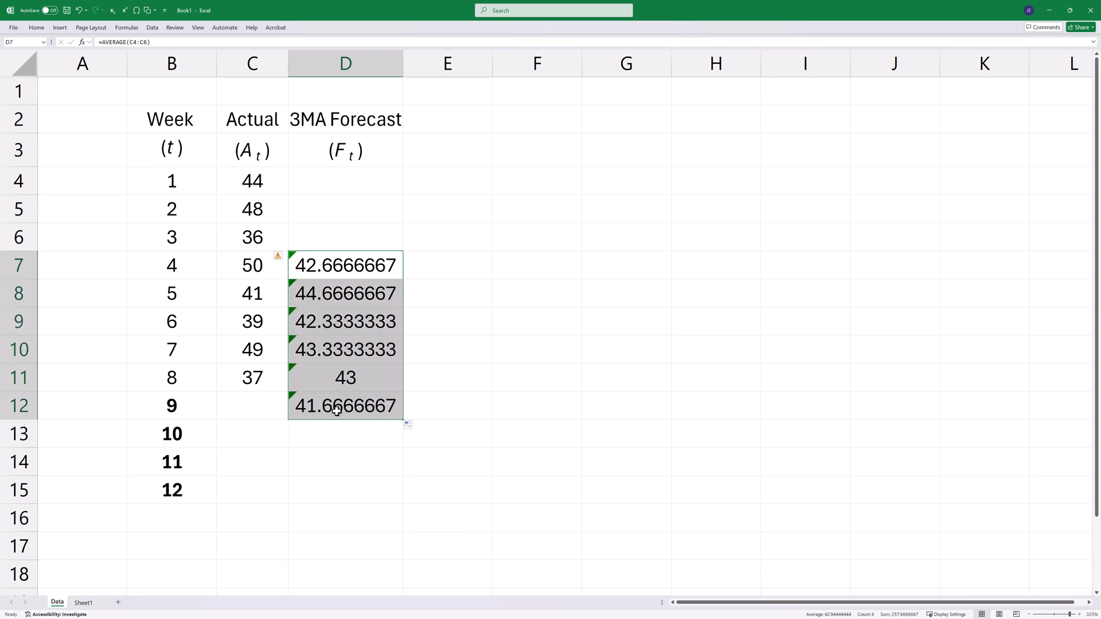
click(345, 405)
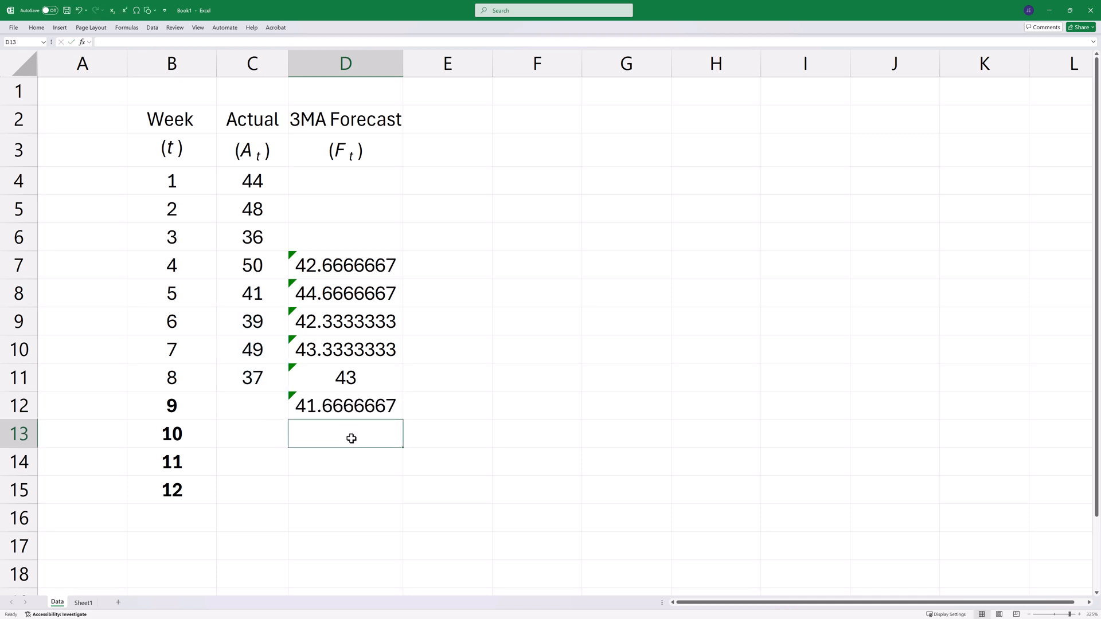
mouse_move(306, 414)
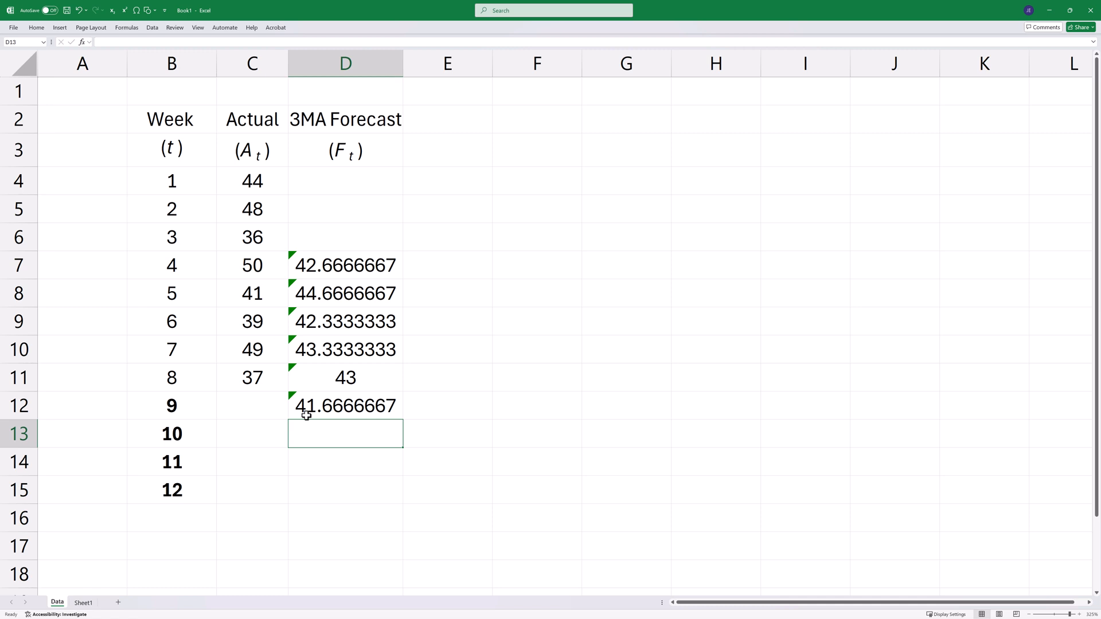
Feed weeks 9-11 forecasts back into the Actual column and extend the AVERAGE formula through Week 12.
click(251, 405)
text(41.667)
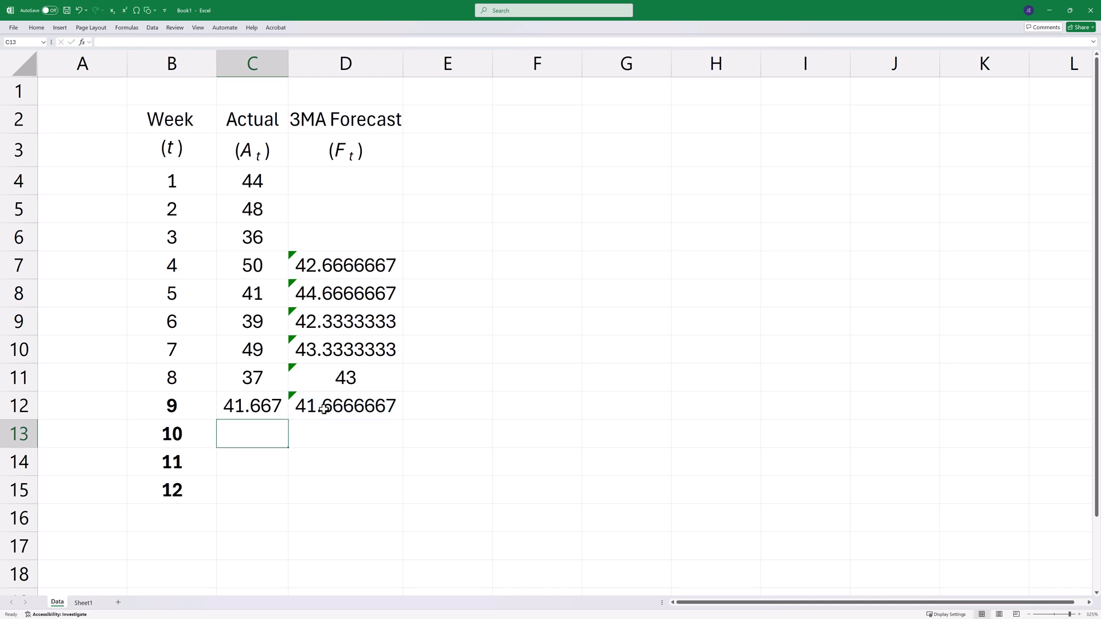
click(345, 405)
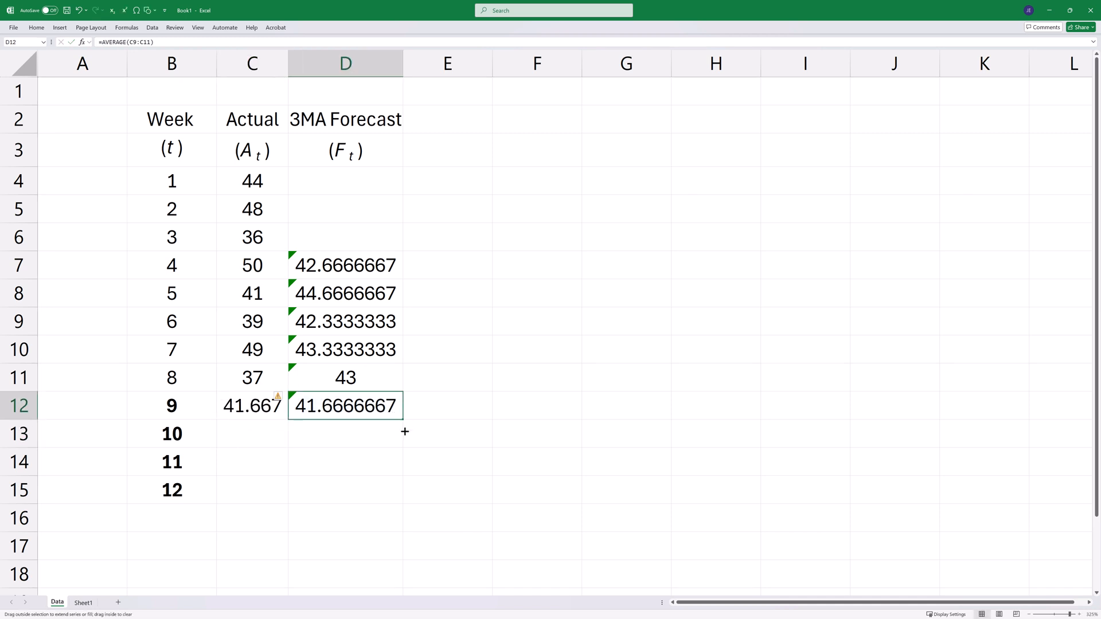
drag(405, 407, 377, 434)
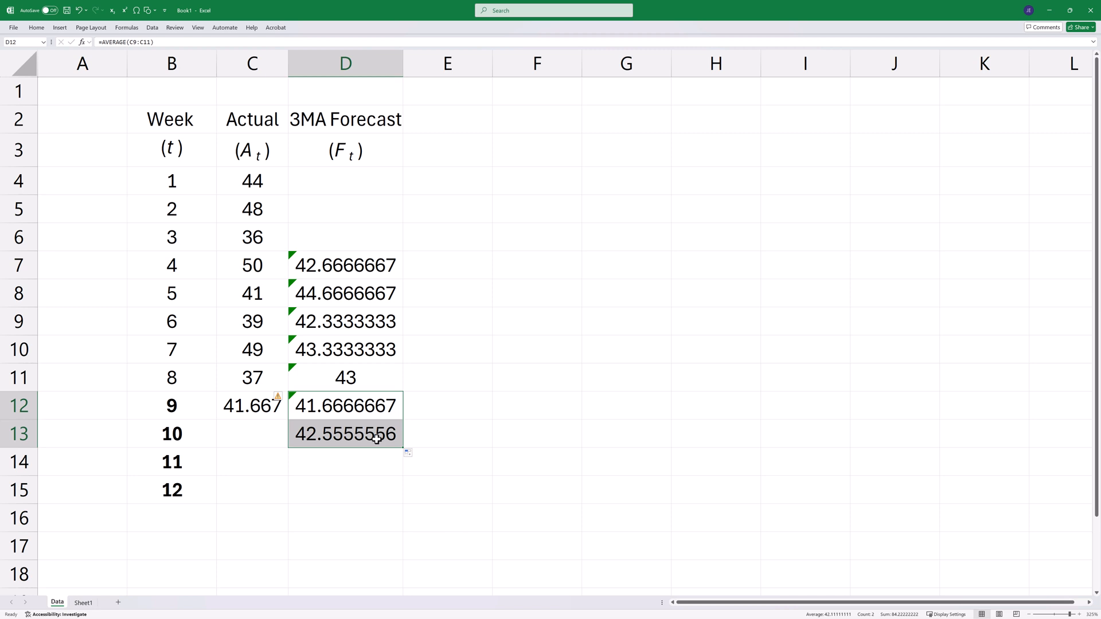
double_click(345, 433)
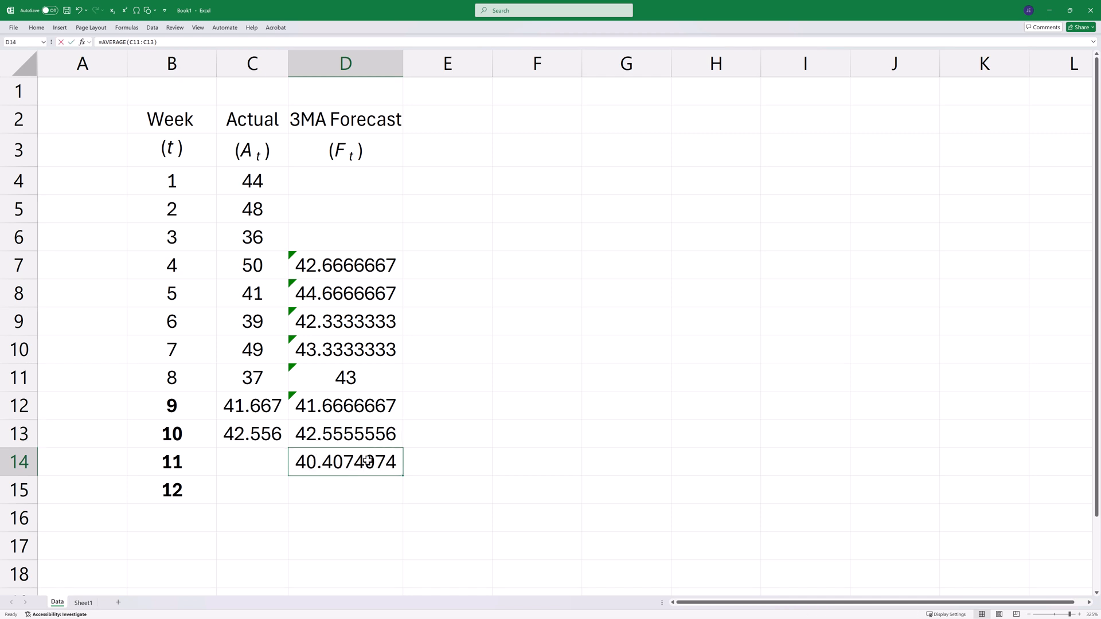
double_click(345, 462)
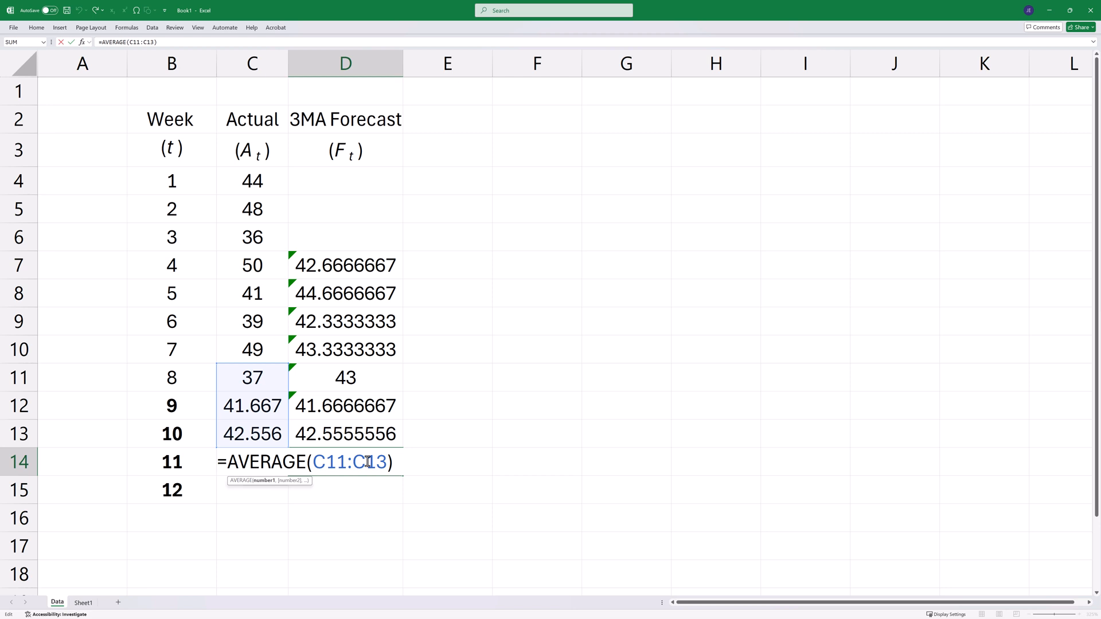
key(Enter)
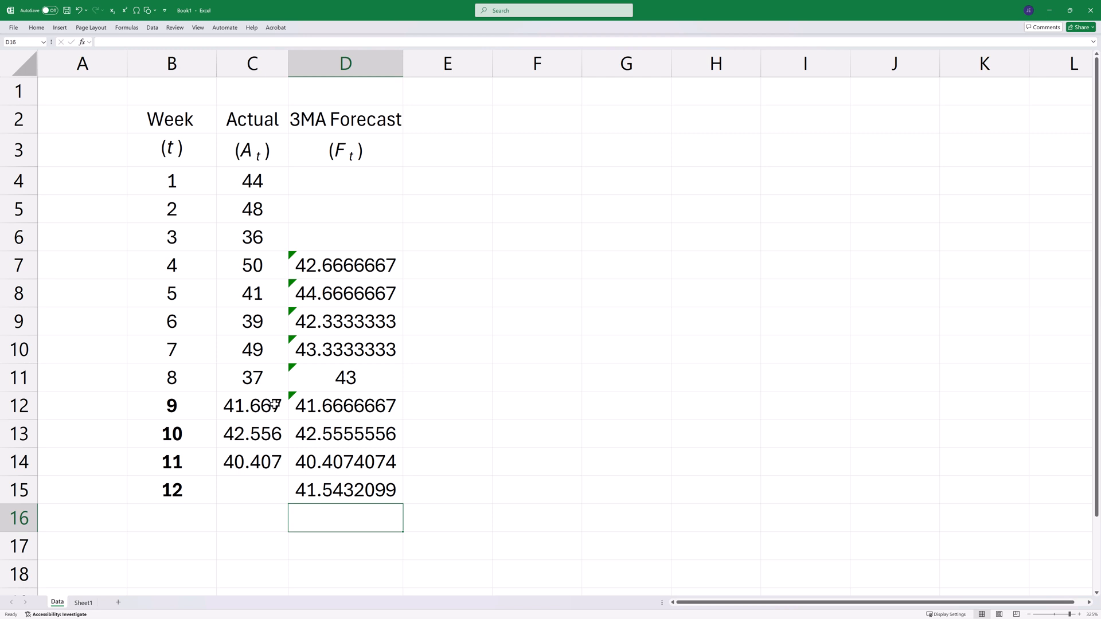
Colour the copied forecast values in the Actual column light grey.
click(330, 479)
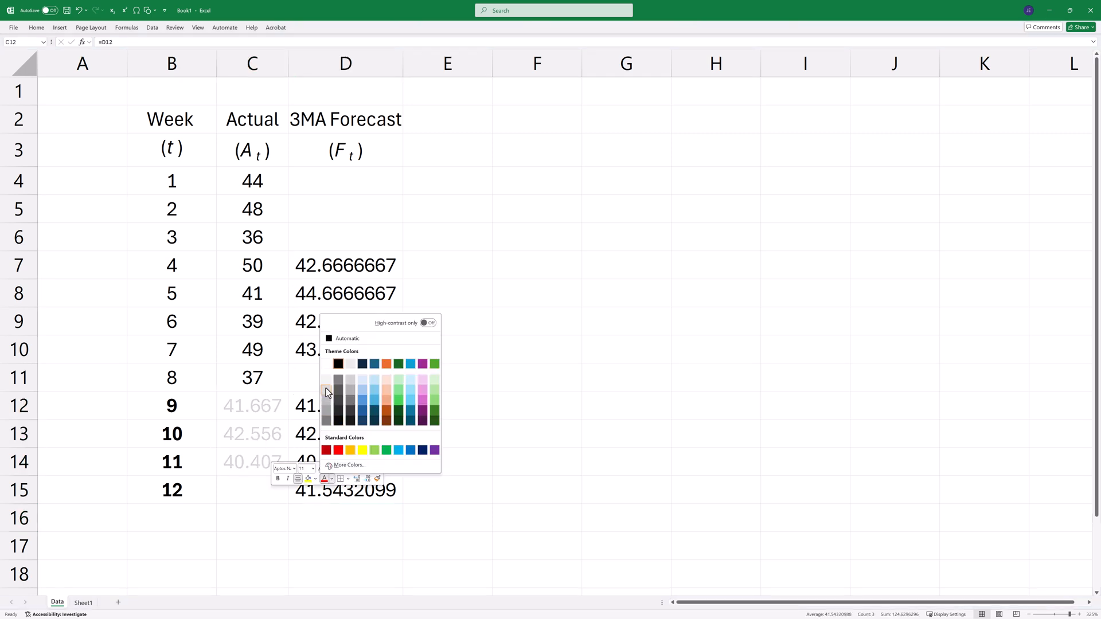
click(536, 321)
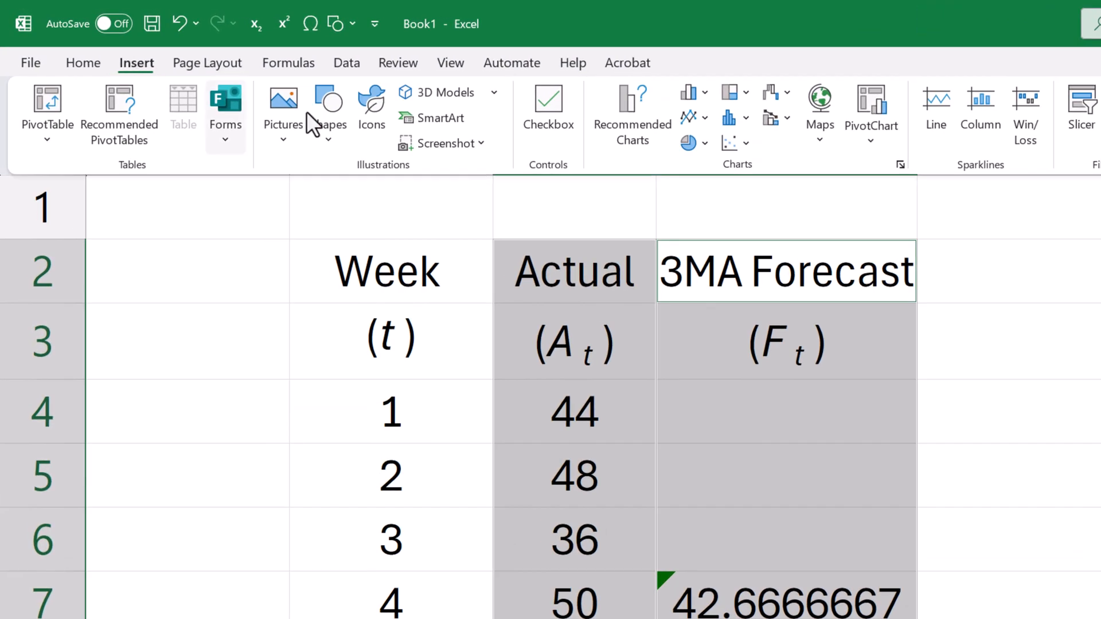
Insert a plain line chart of the Actual and 3MA Forecast series for weeks 1-12.
click(688, 117)
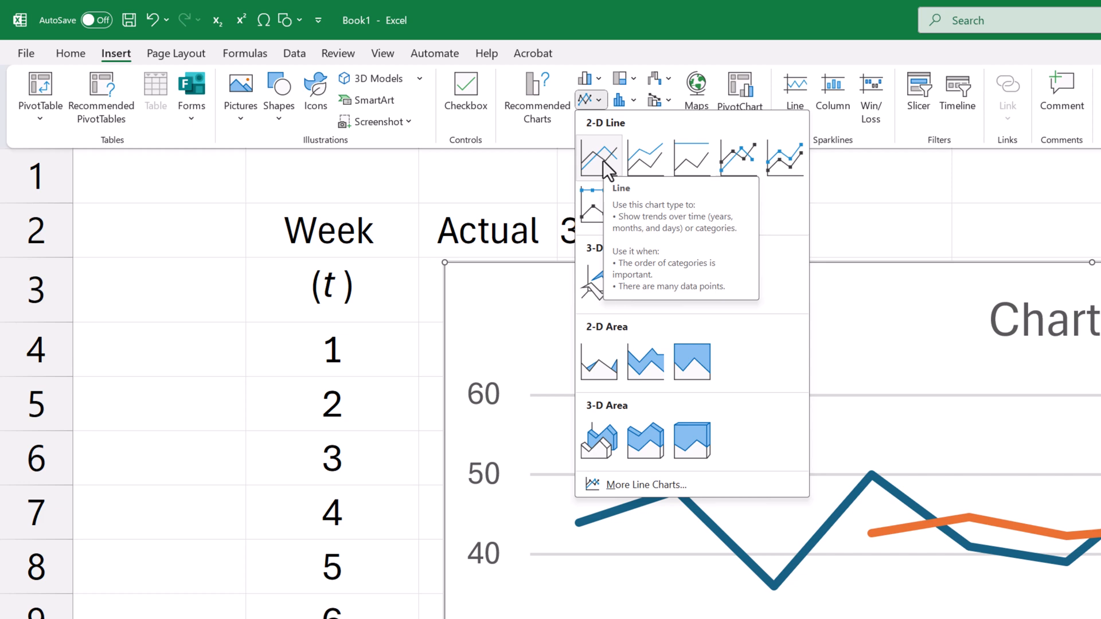
click(599, 157)
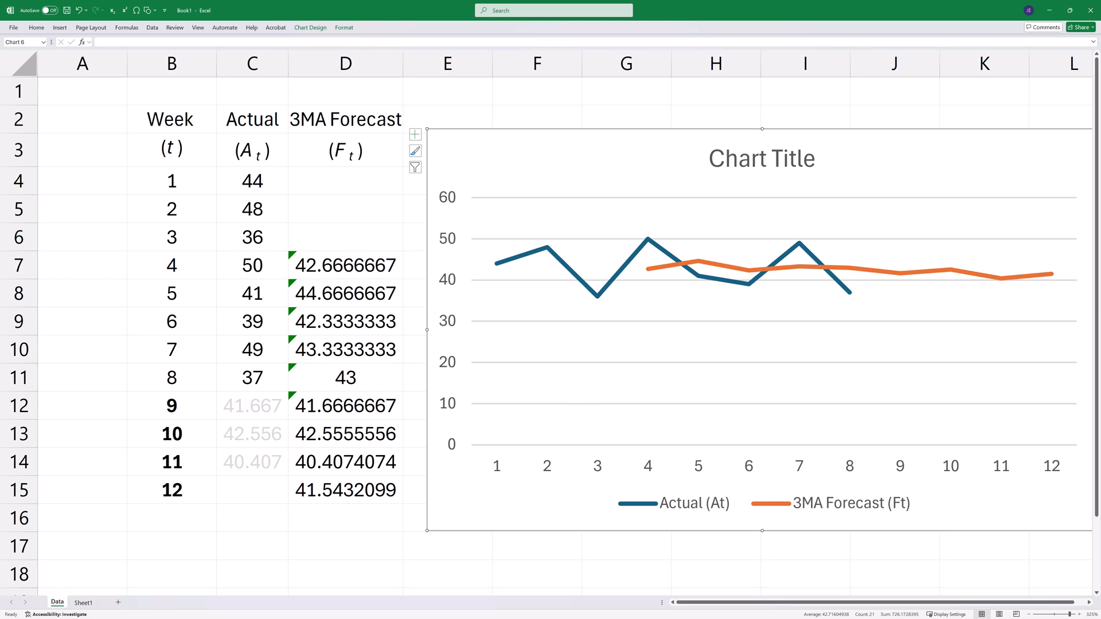
mouse_move(606, 498)
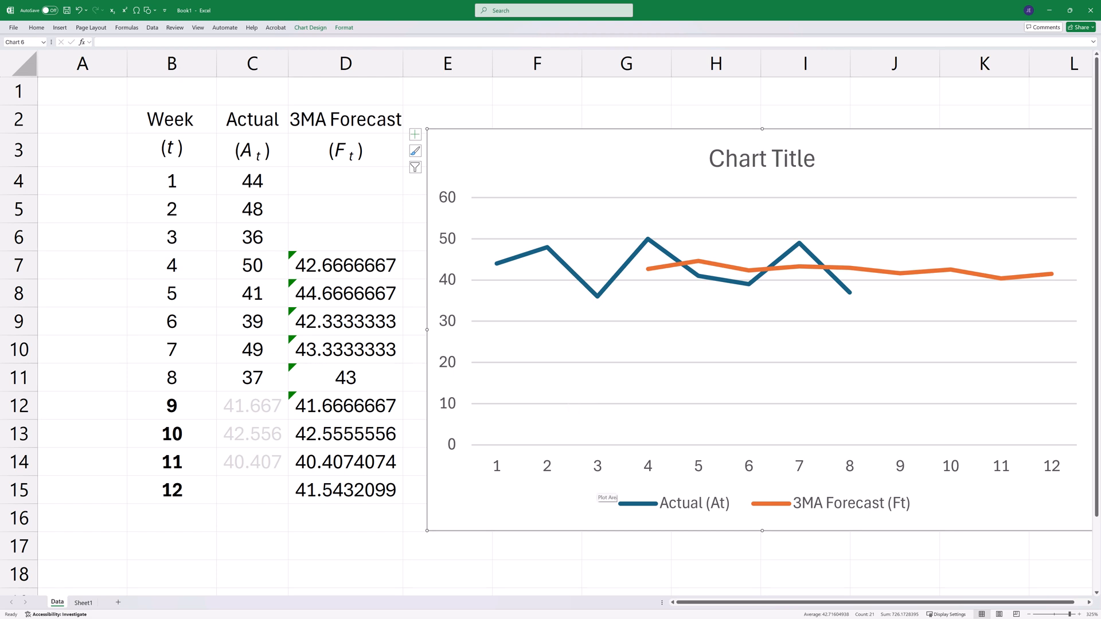